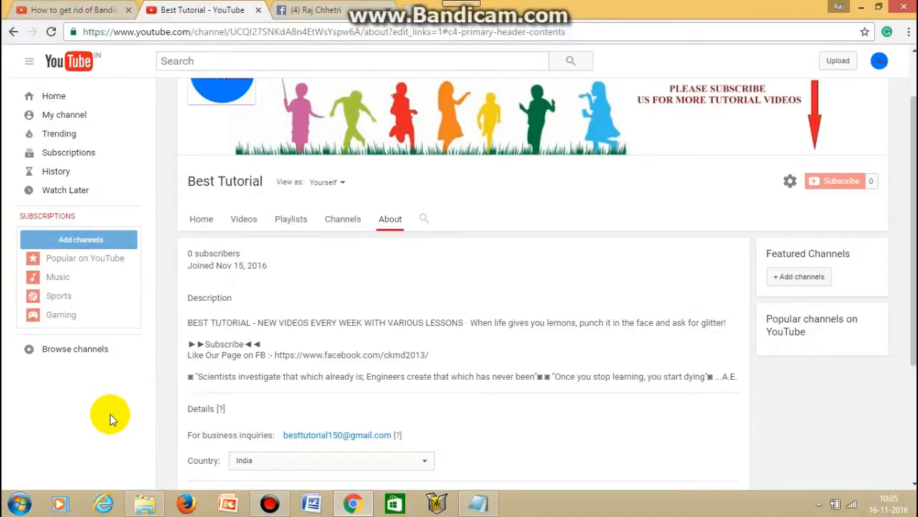
mouse_move(128, 416)
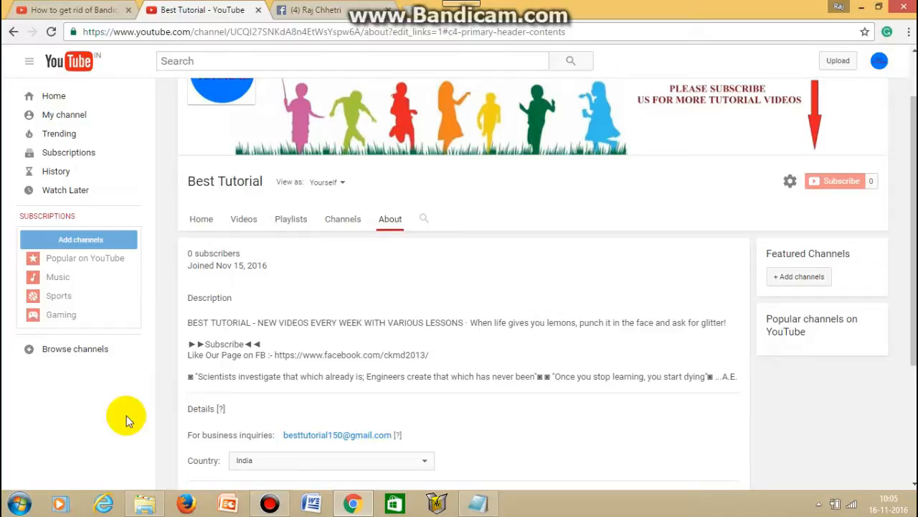
Step: Open Edit links from the channel art's pencil menu and reach the Links section
scroll("up", 3)
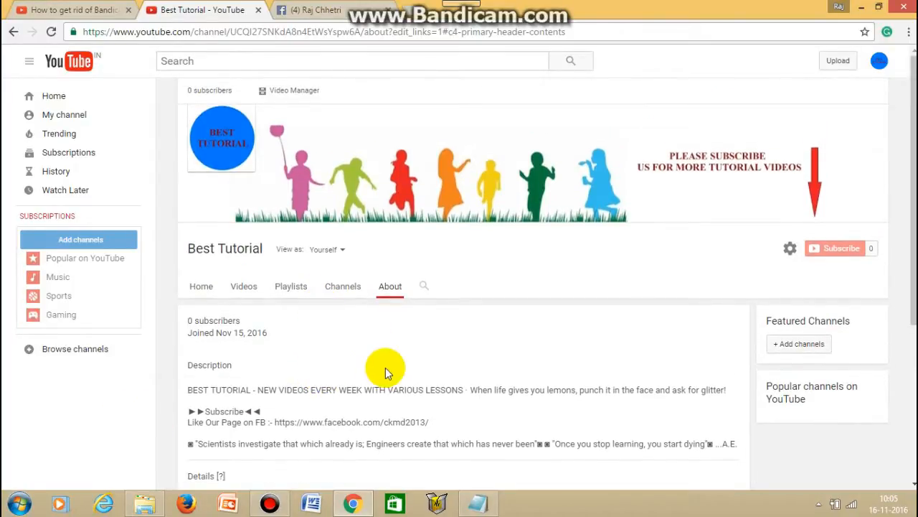
mouse_move(115, 136)
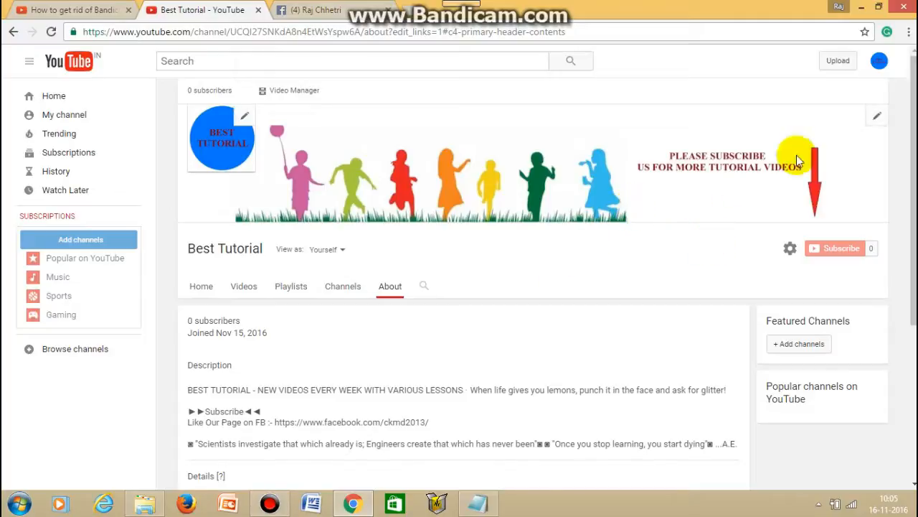
left_click(876, 116)
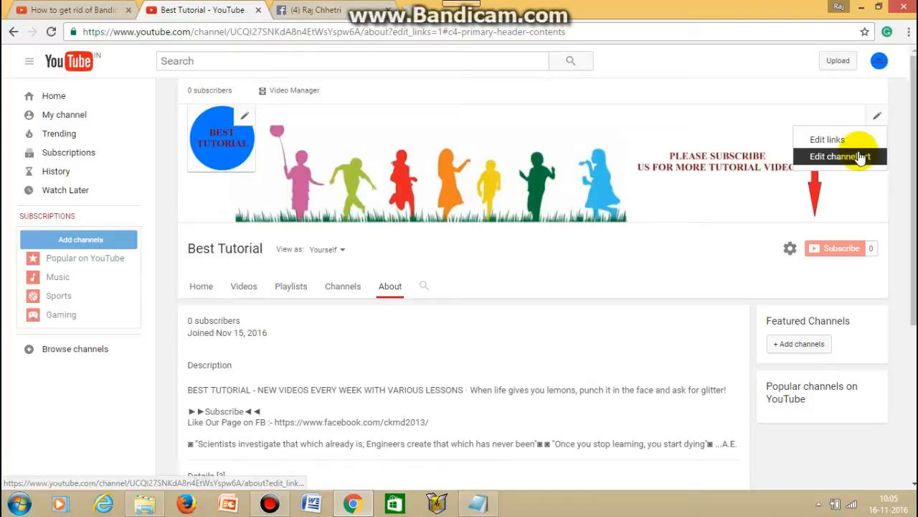
left_click(840, 156)
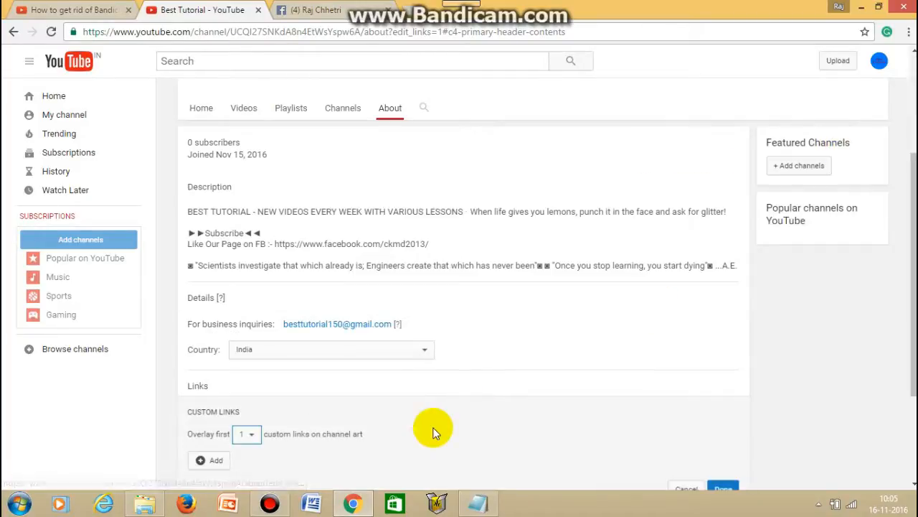
scroll("down", 3)
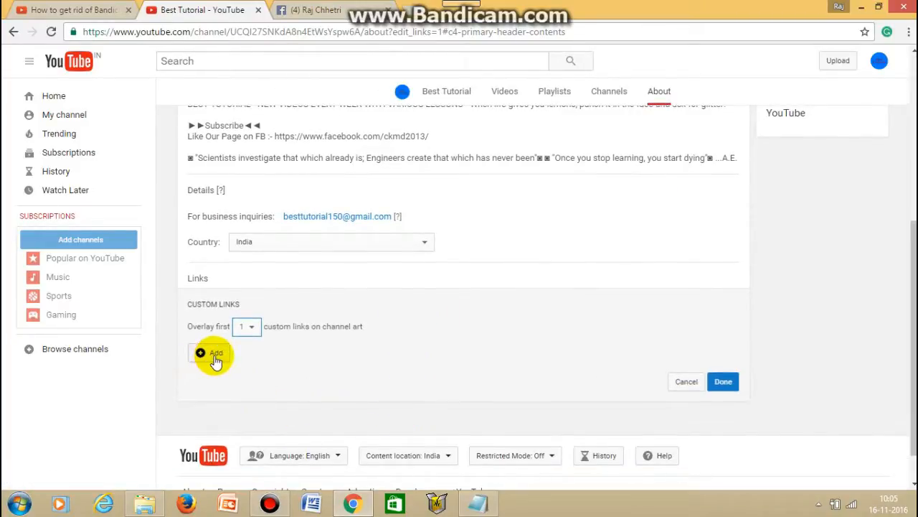
Step: Add a blank custom link entry and fetch the Facebook profile address from the Facebook tab
left_click(209, 355)
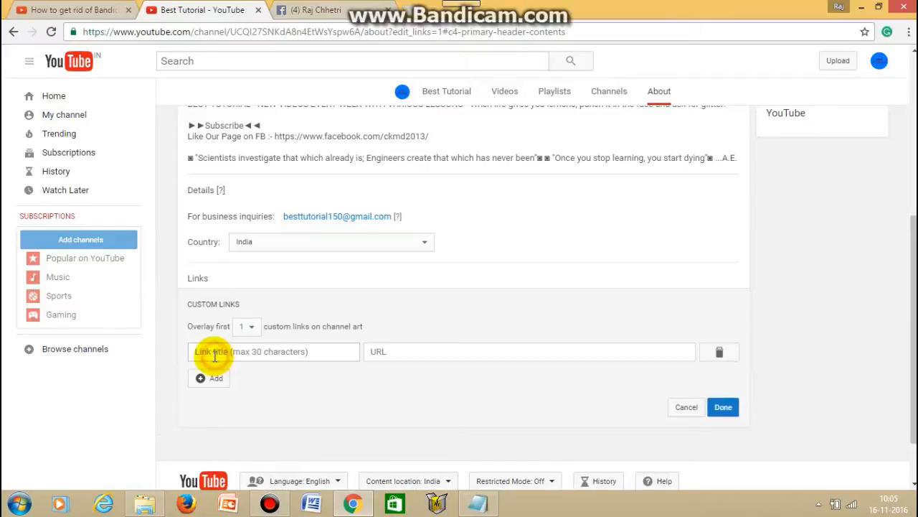
left_click(529, 352)
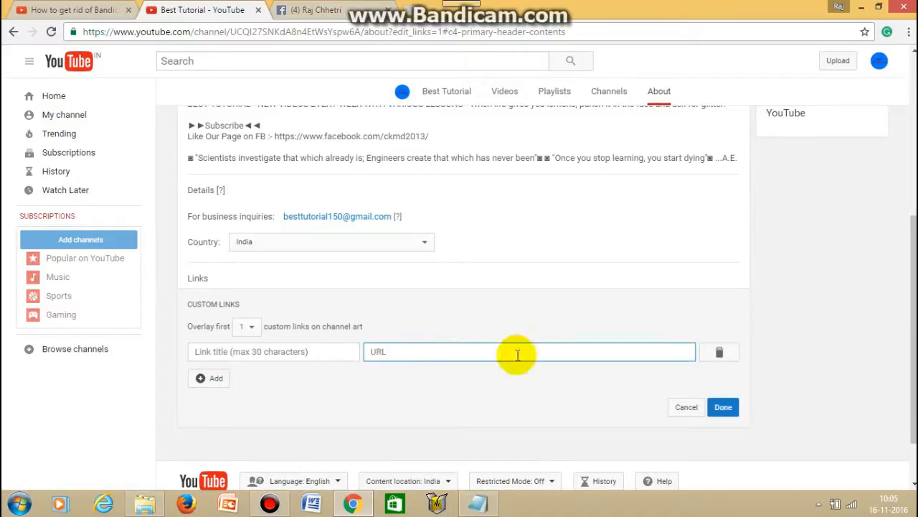
left_click(528, 351)
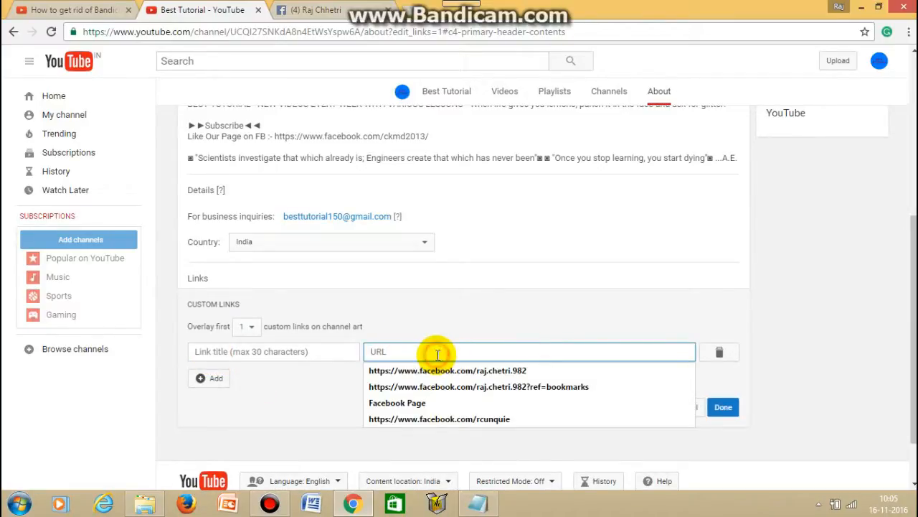
mouse_move(313, 56)
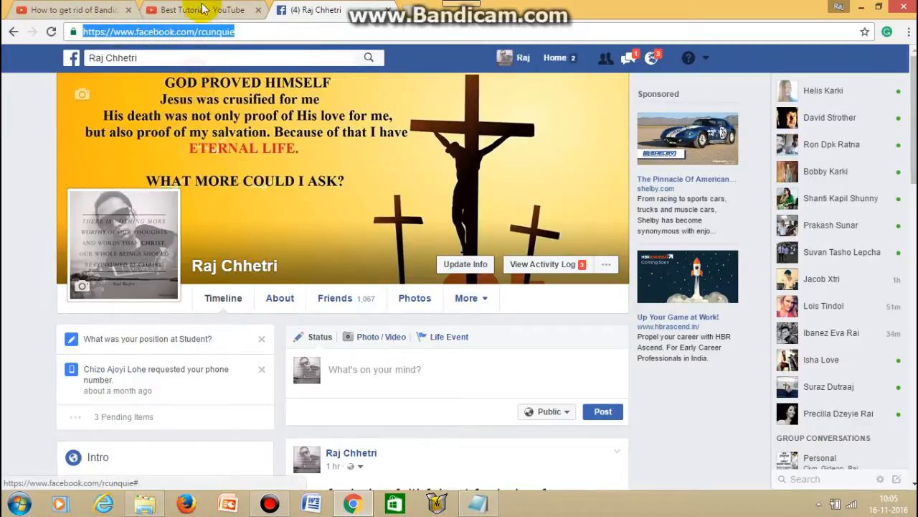
left_click(194, 9)
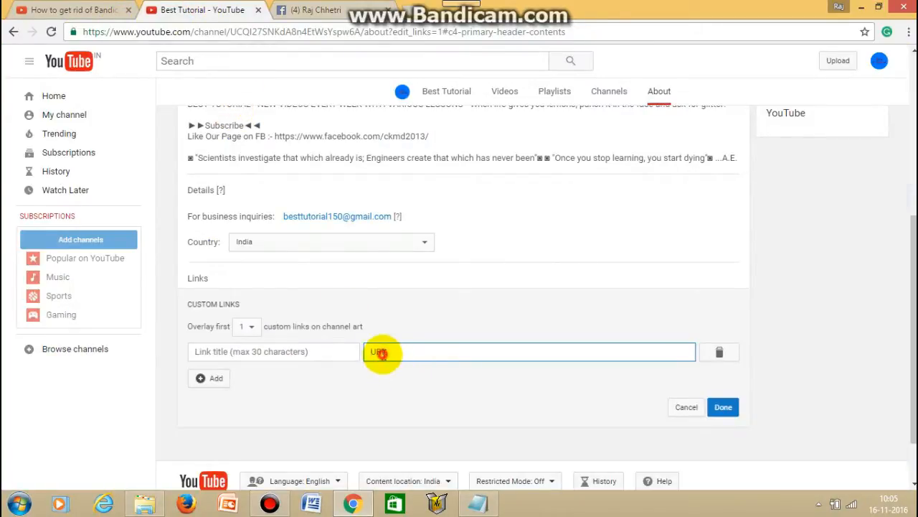
type("https://www.facebook.com/rcunquie")
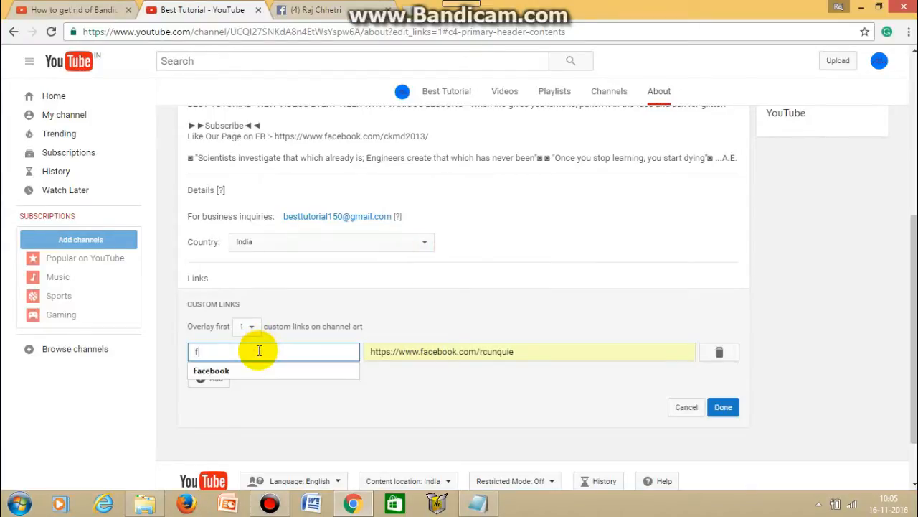
type("aceb")
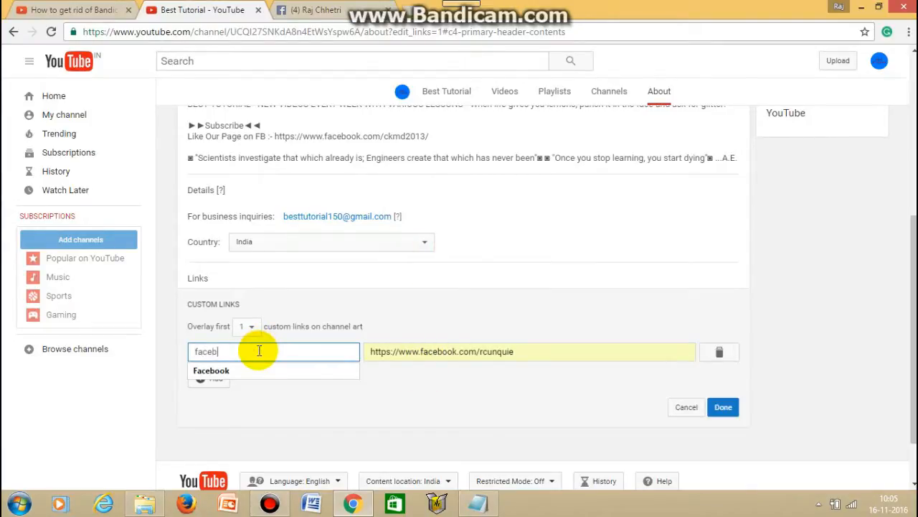
left_click(211, 370)
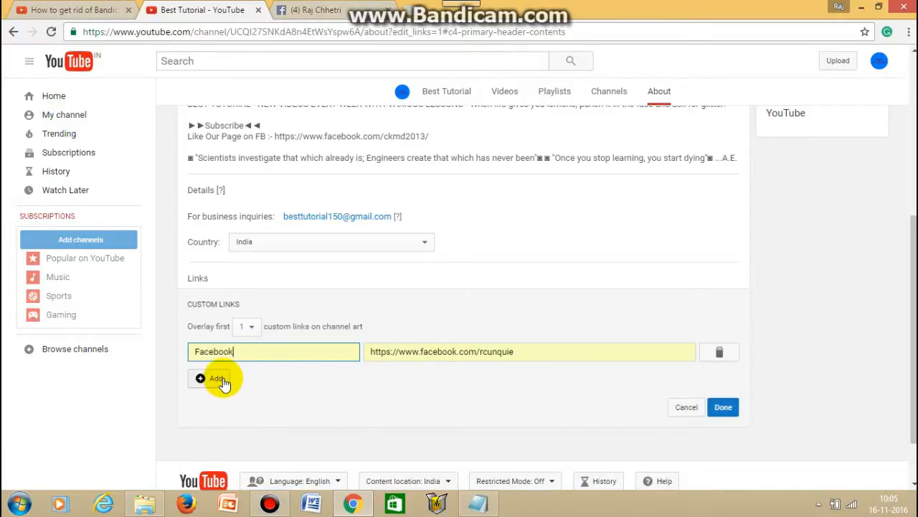
left_click(209, 378)
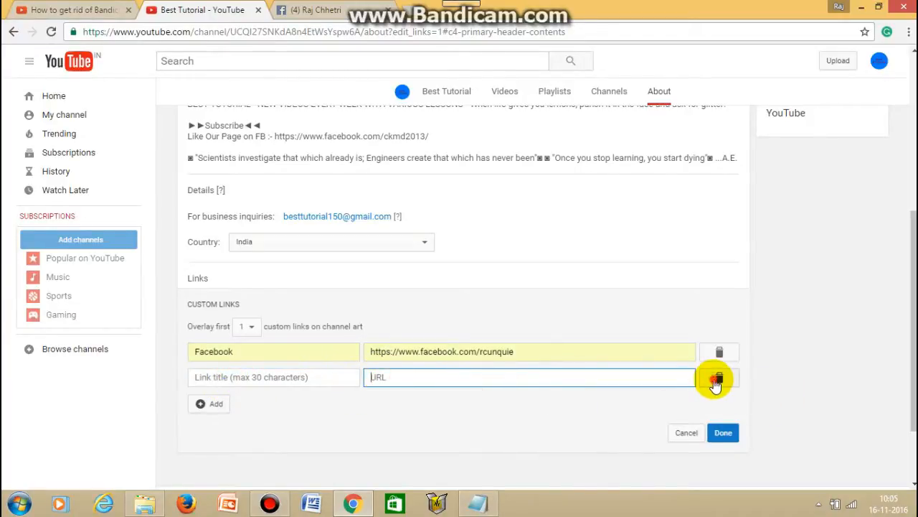
left_click(717, 376)
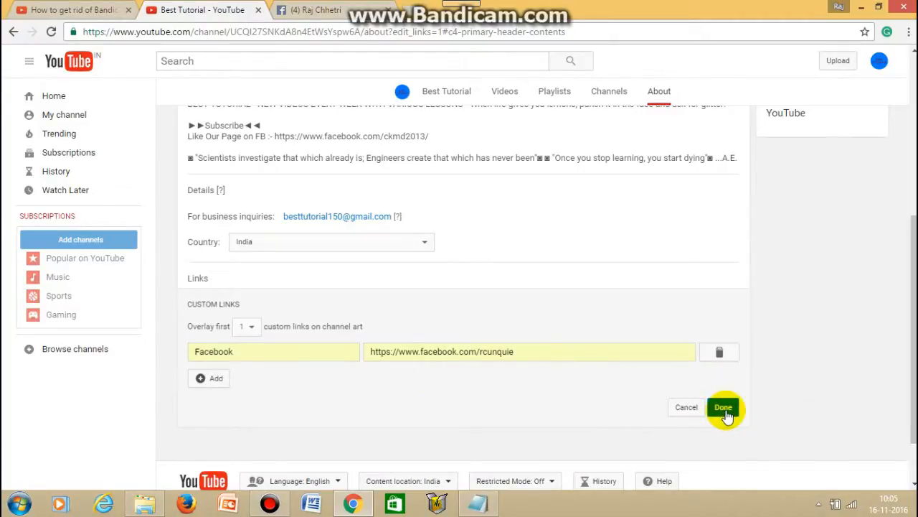
Step: Save the links with Done and check the Facebook link on the banner
left_click(723, 407)
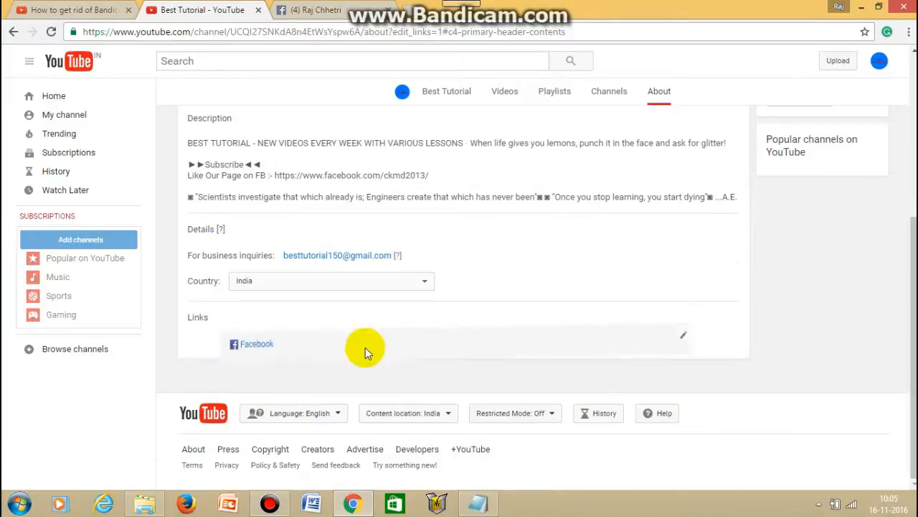
scroll("up", 3)
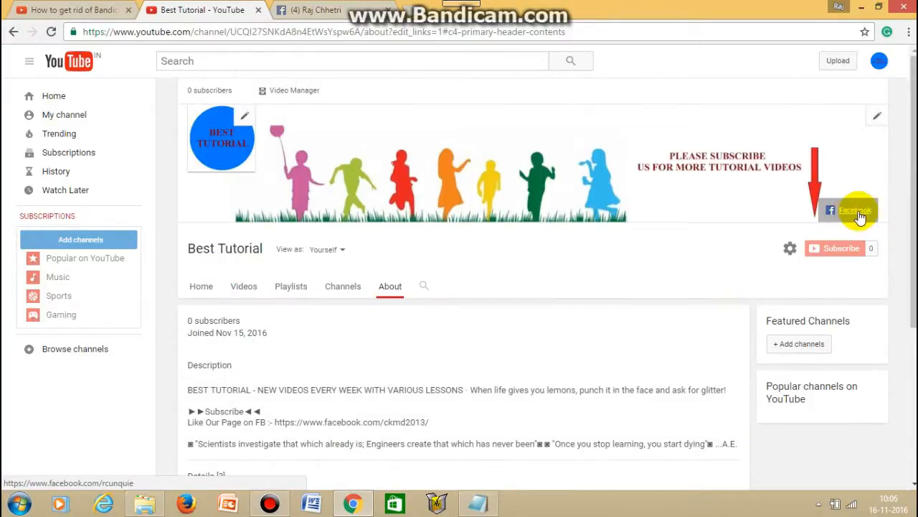
mouse_move(857, 215)
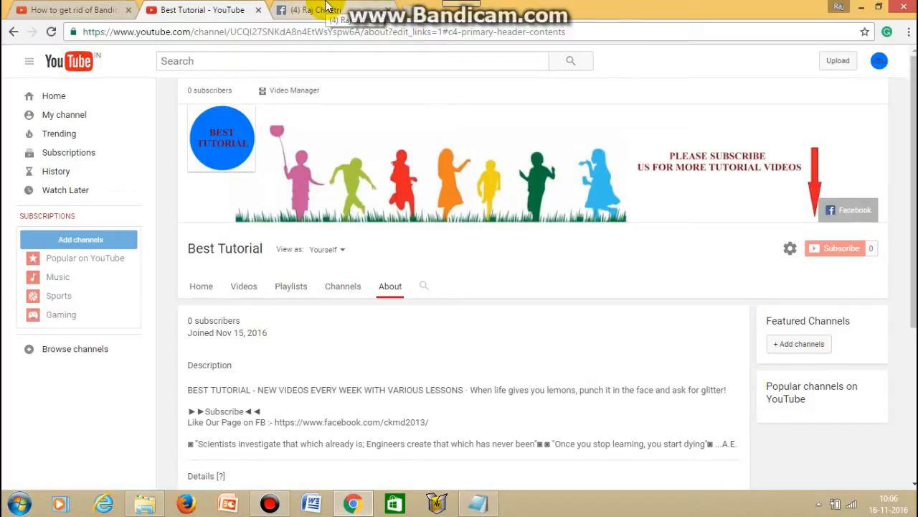
mouse_move(737, 221)
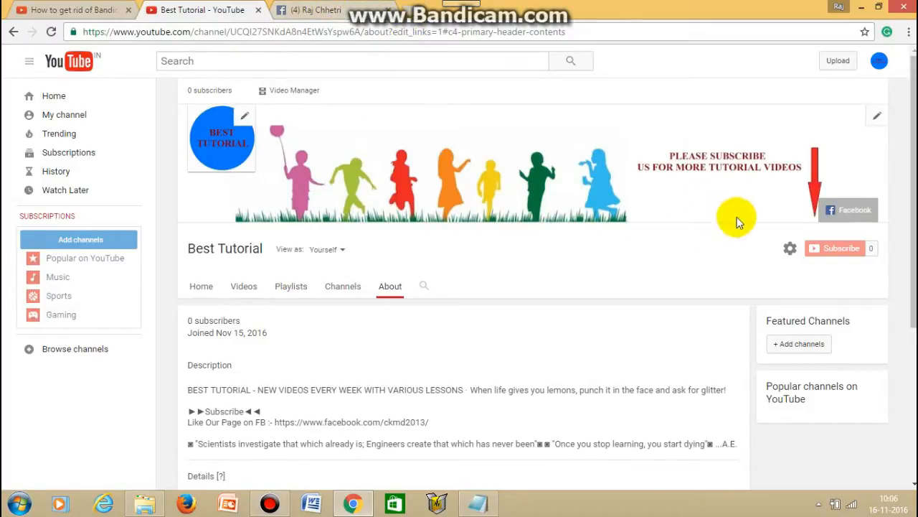
mouse_move(431, 358)
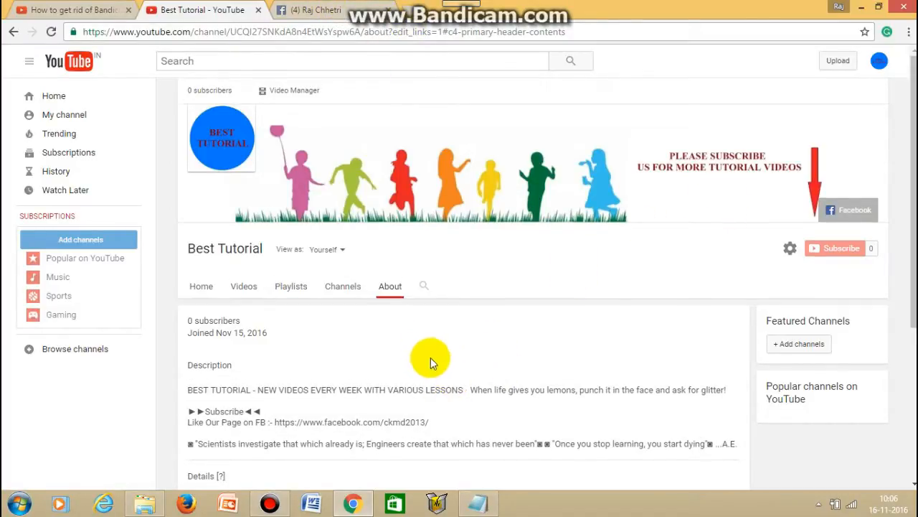